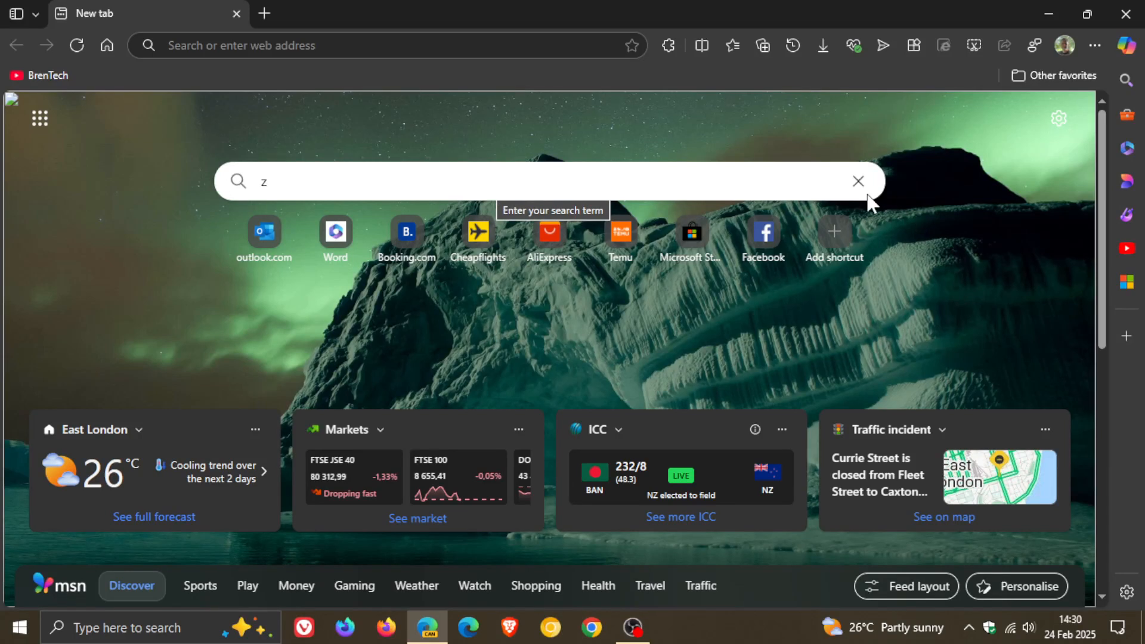
# Step: Clear the new tab search box and show the page settings' background and theme options
pyautogui.click(858, 180)
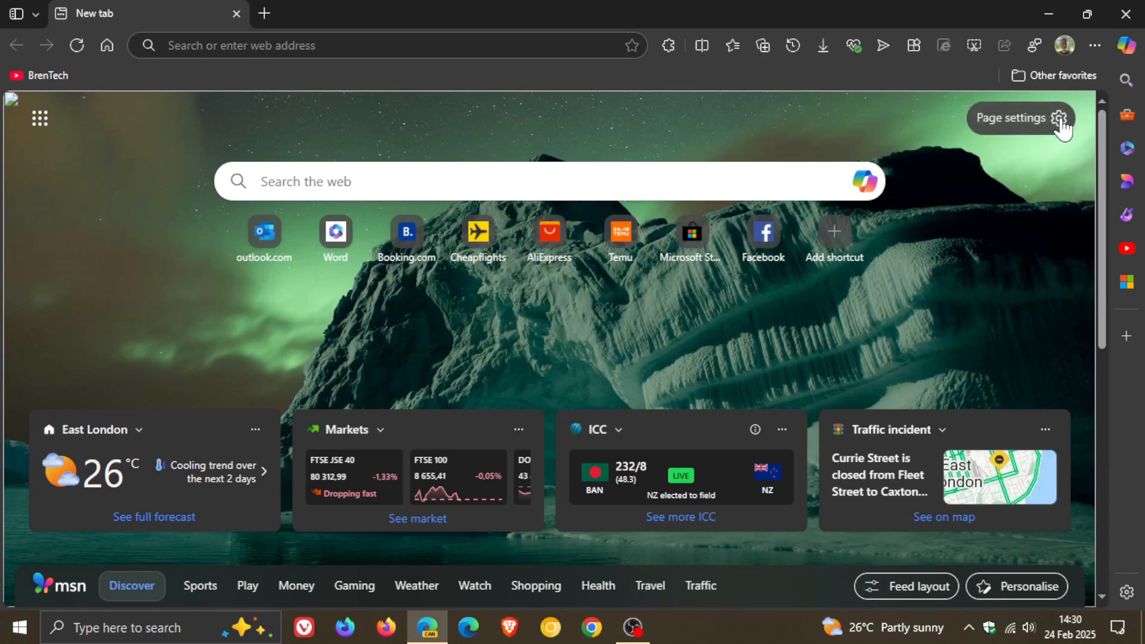
pyautogui.click(1060, 117)
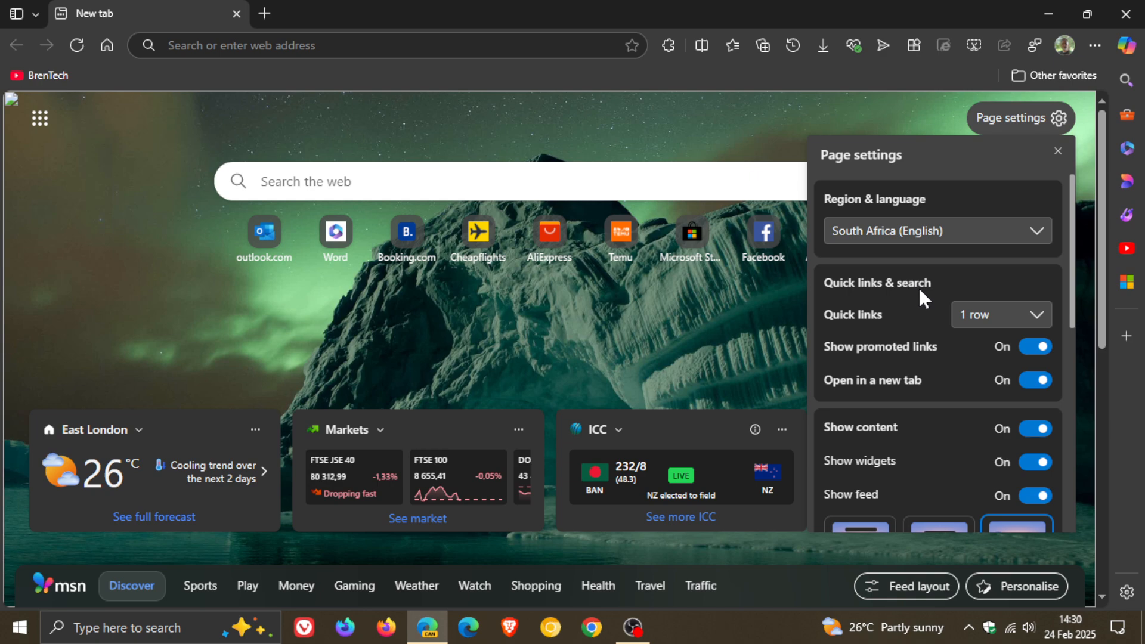
pyautogui.moveTo(943, 290)
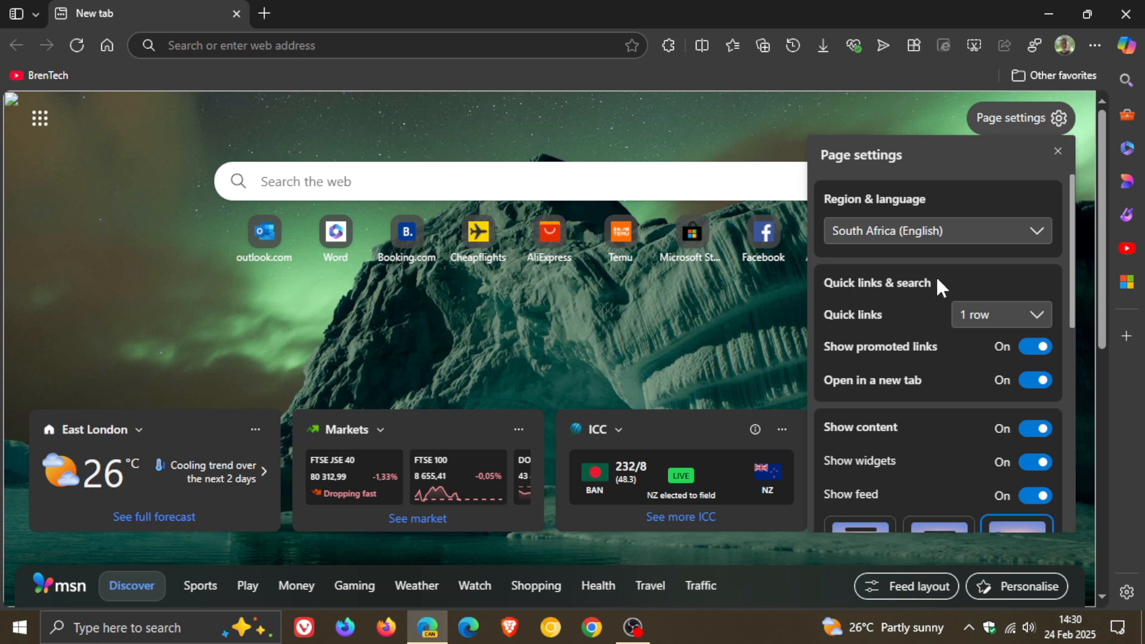
pyautogui.moveTo(931, 301)
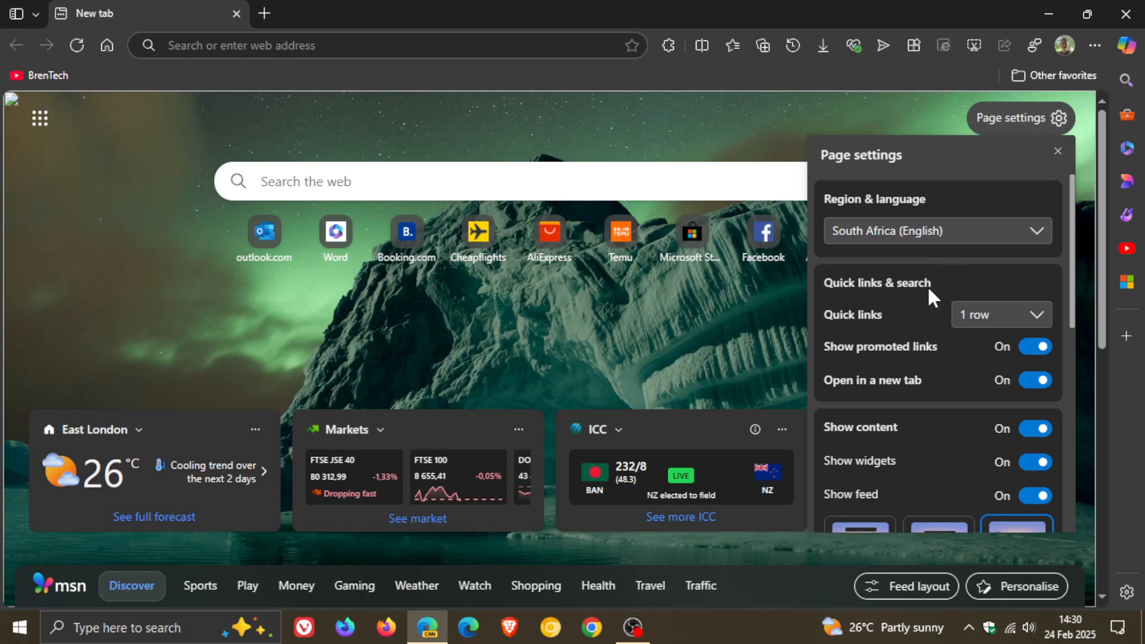
pyautogui.scroll(-3)
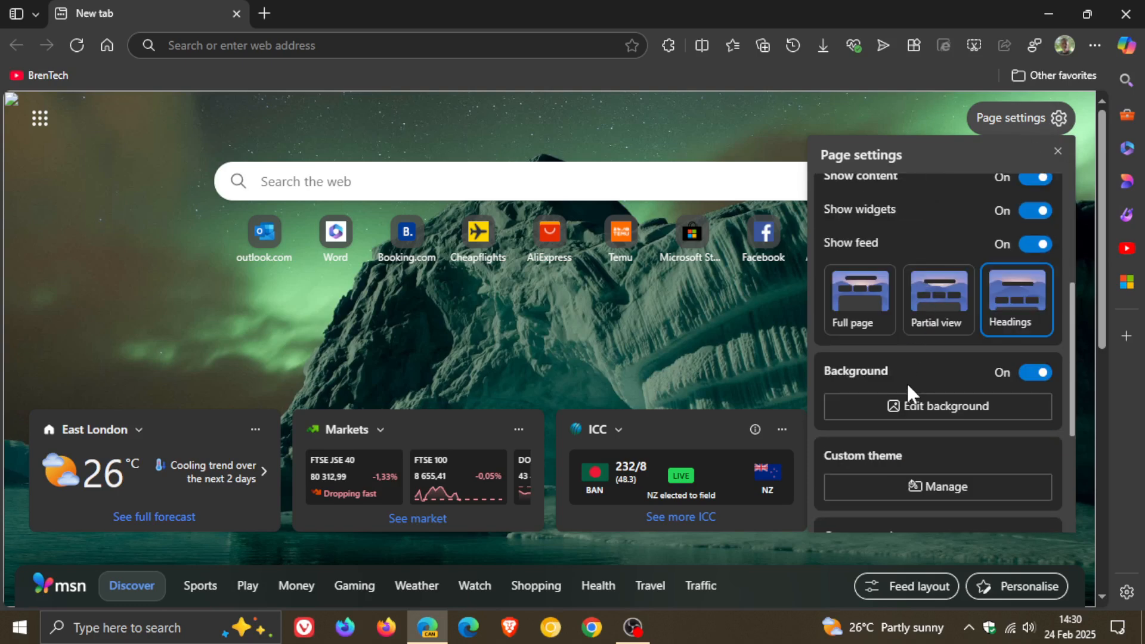
# Step: Open Edit background and browse the Customise background image gallery
pyautogui.click(938, 407)
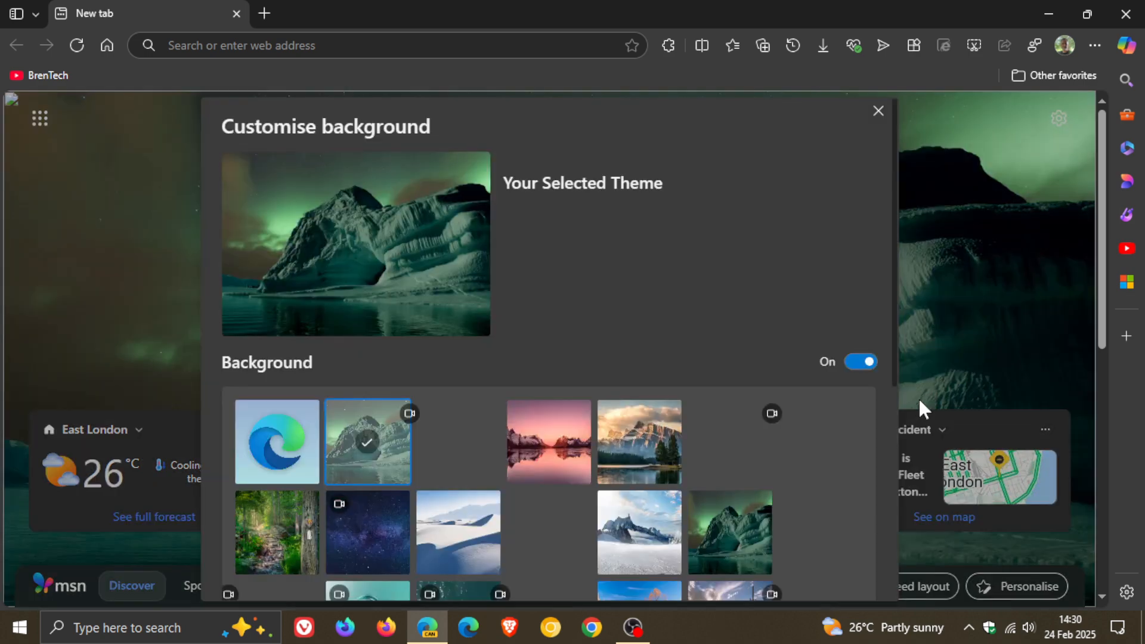
pyautogui.scroll(-3)
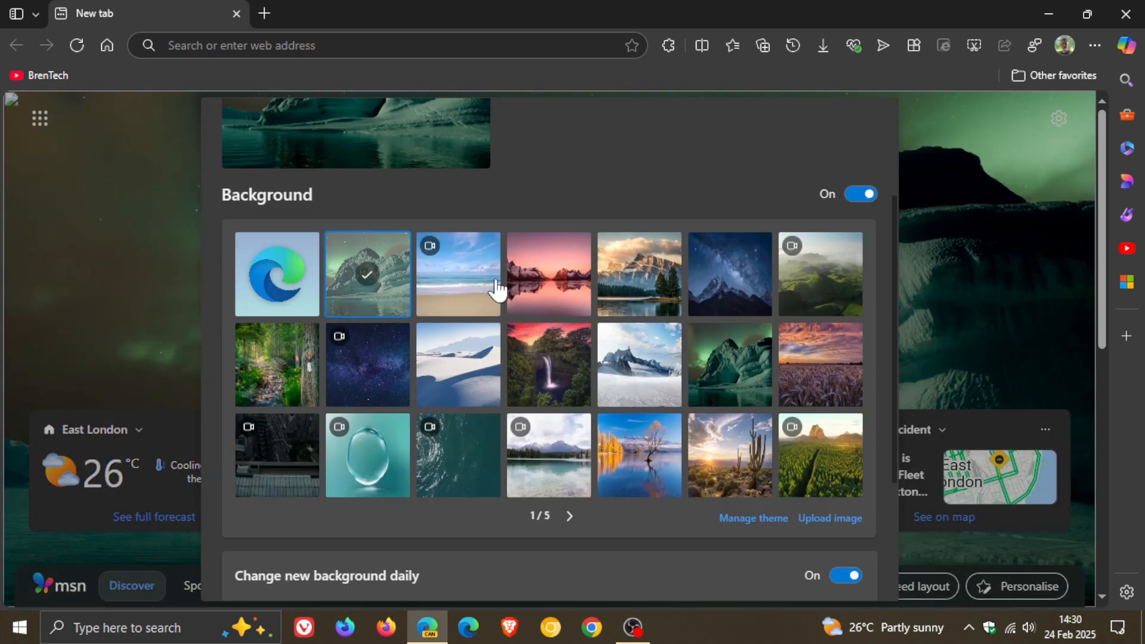
pyautogui.moveTo(988, 286)
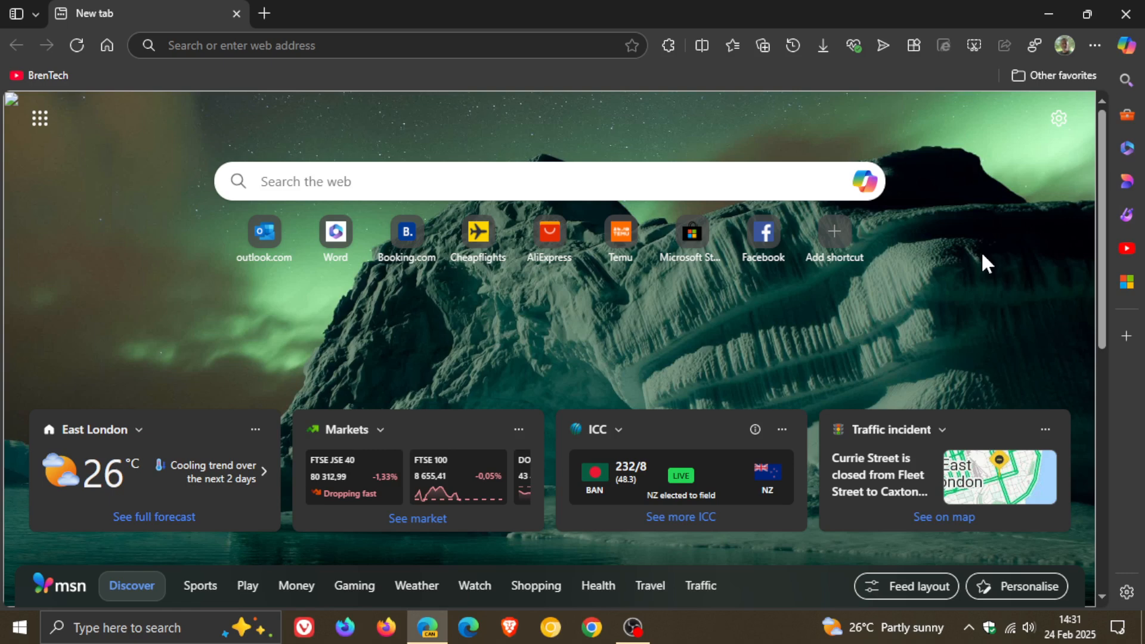
pyautogui.moveTo(947, 340)
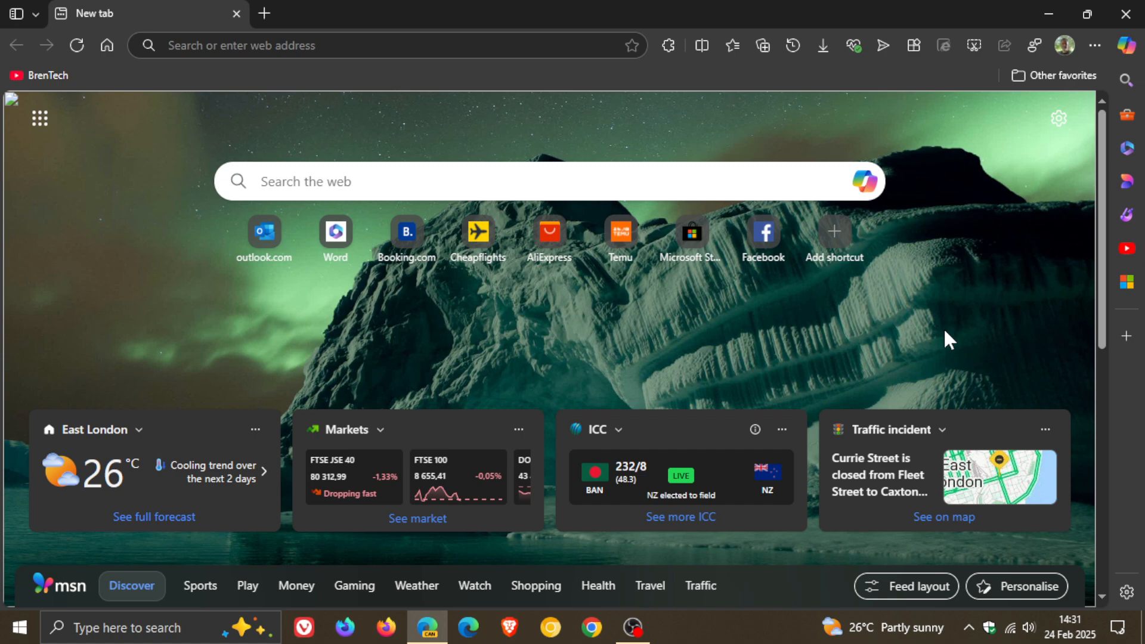
pyautogui.moveTo(933, 332)
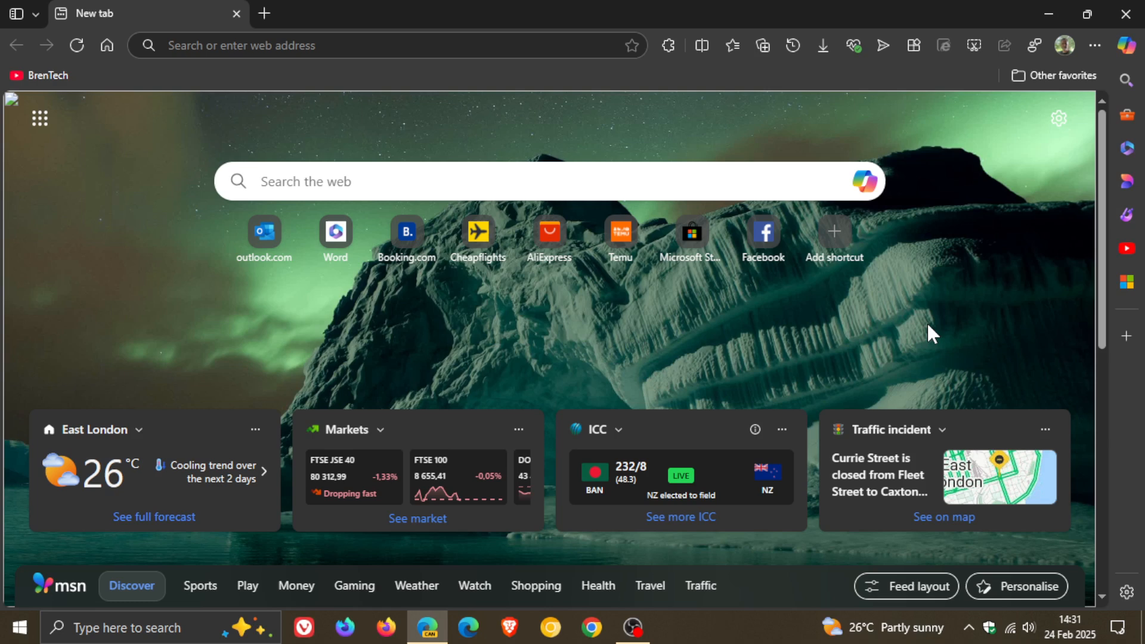
pyautogui.click(1095, 45)
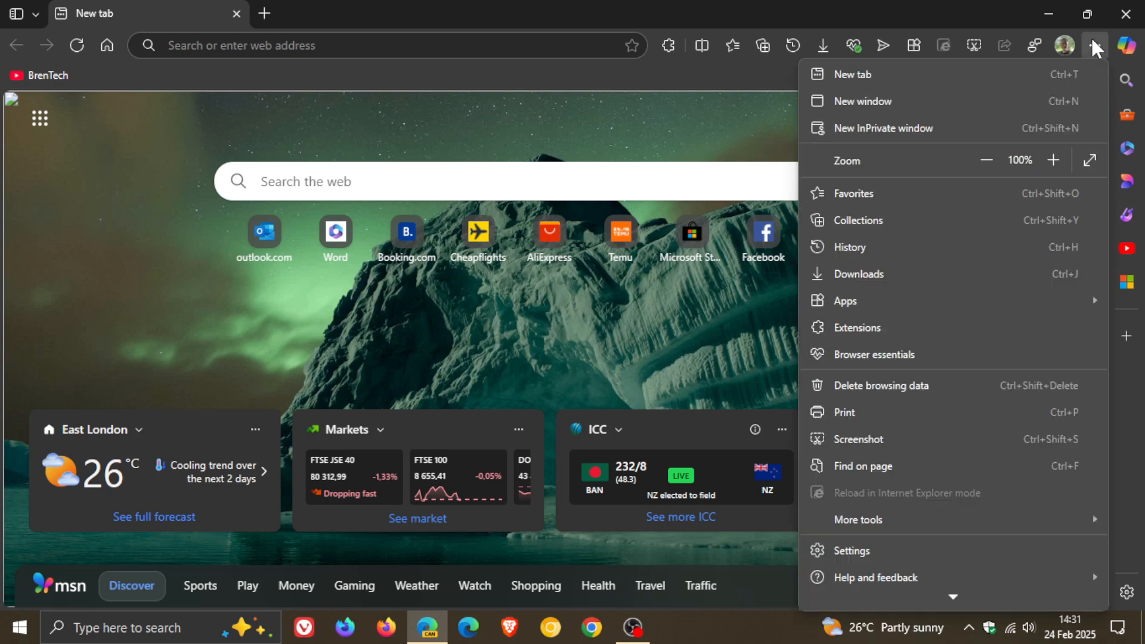
# Step: Choose Settings from the Settings and more menu
pyautogui.click(852, 551)
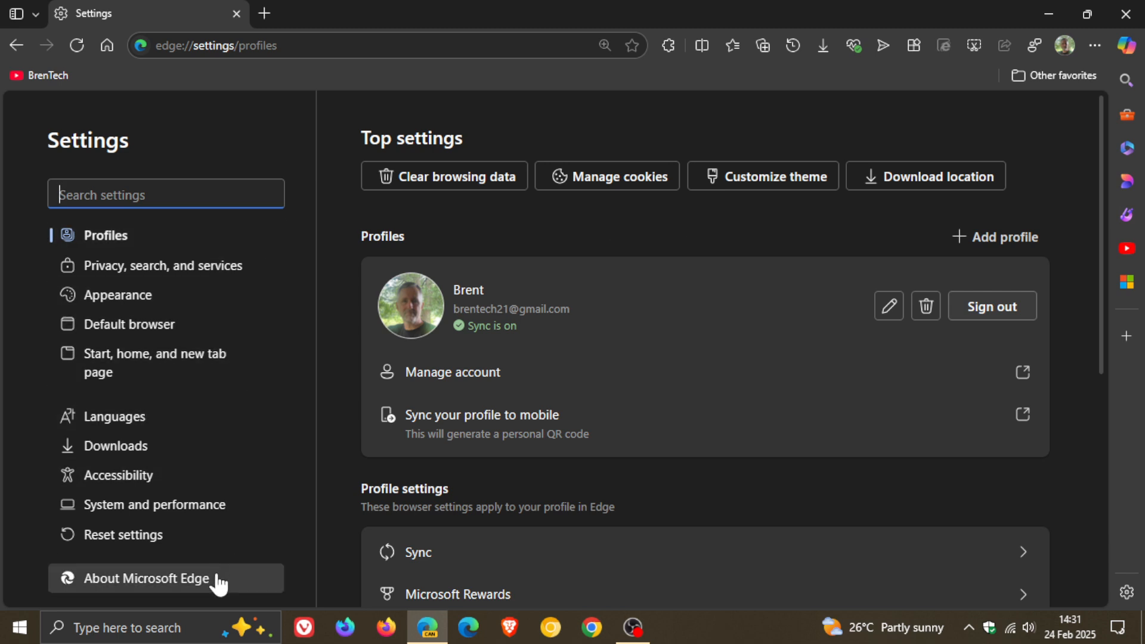
# Step: Select Appearance in the Settings sidebar and view the appearance modes and colour themes
pyautogui.click(118, 296)
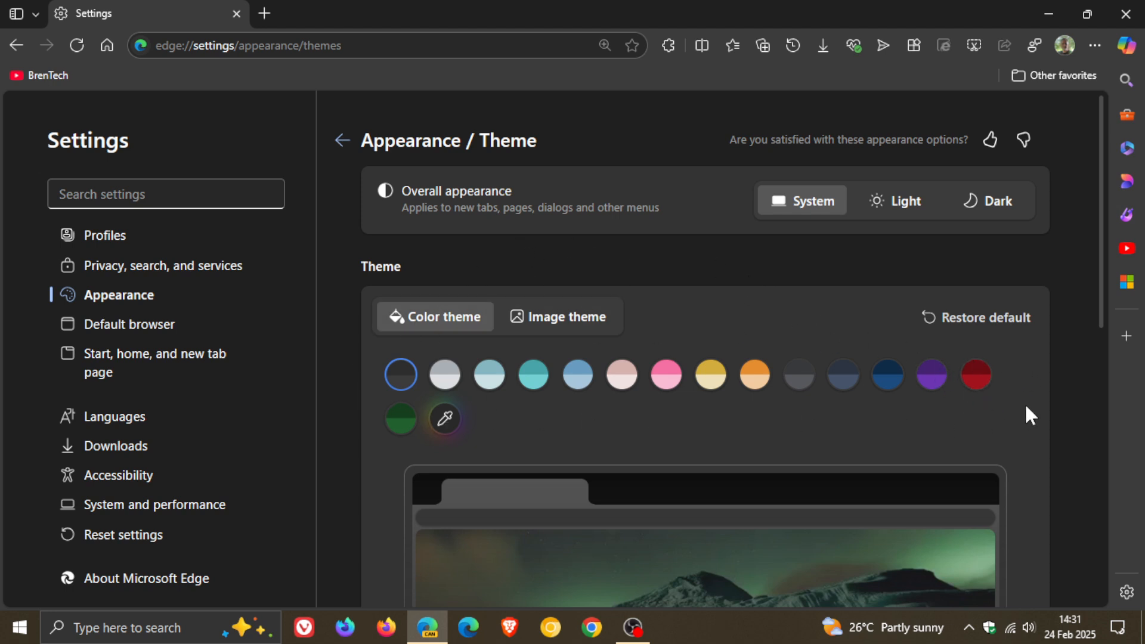
pyautogui.moveTo(956, 442)
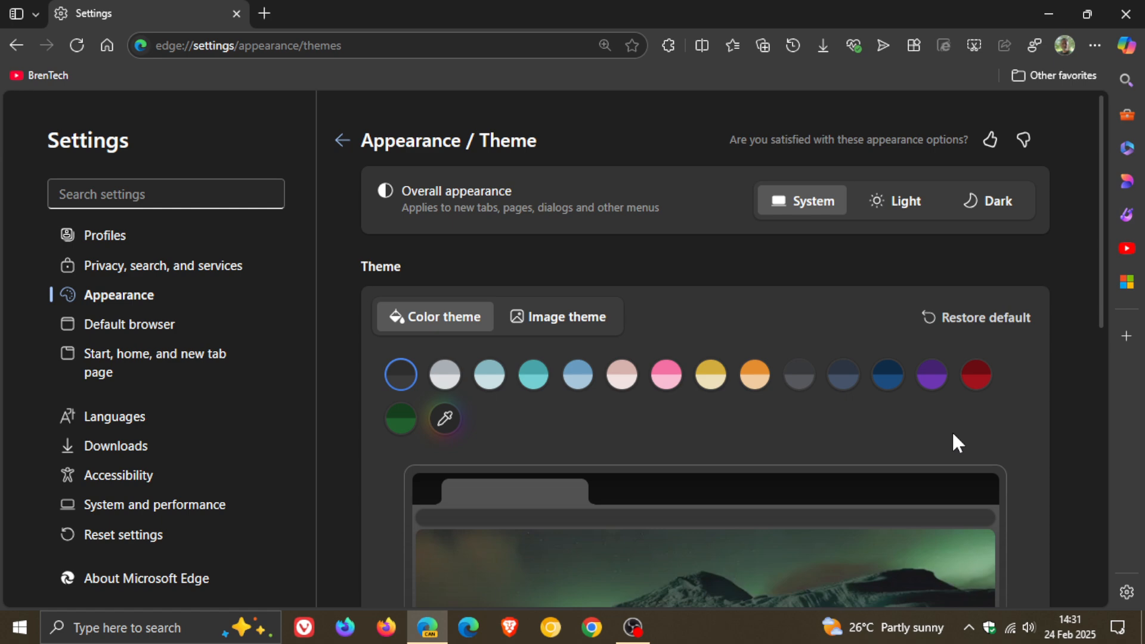
pyautogui.scroll(-3)
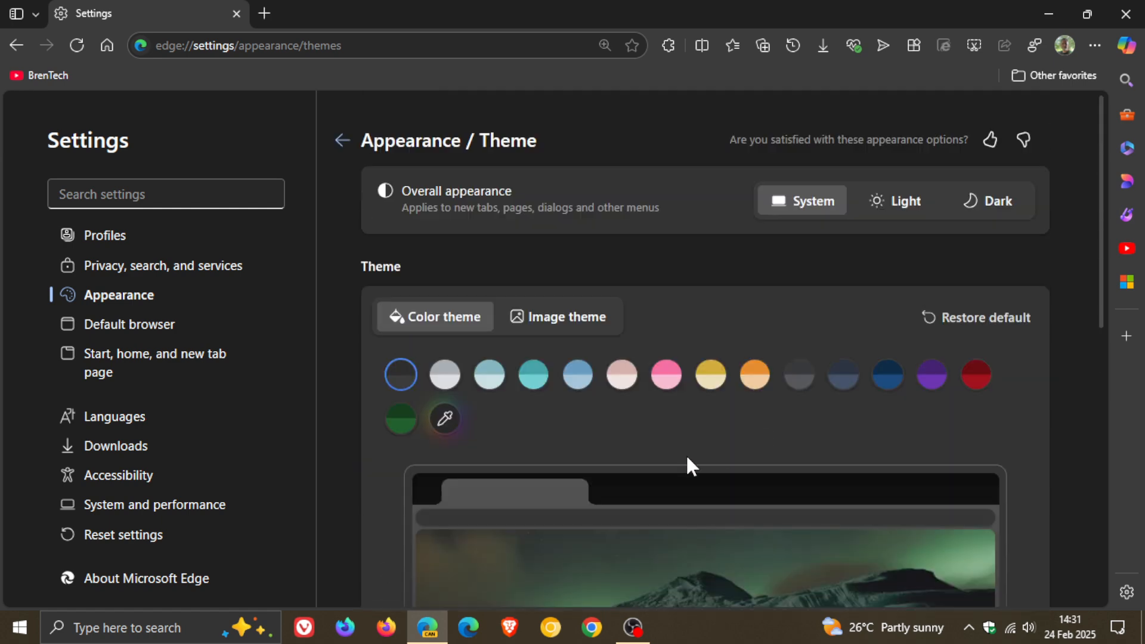
pyautogui.moveTo(573, 381)
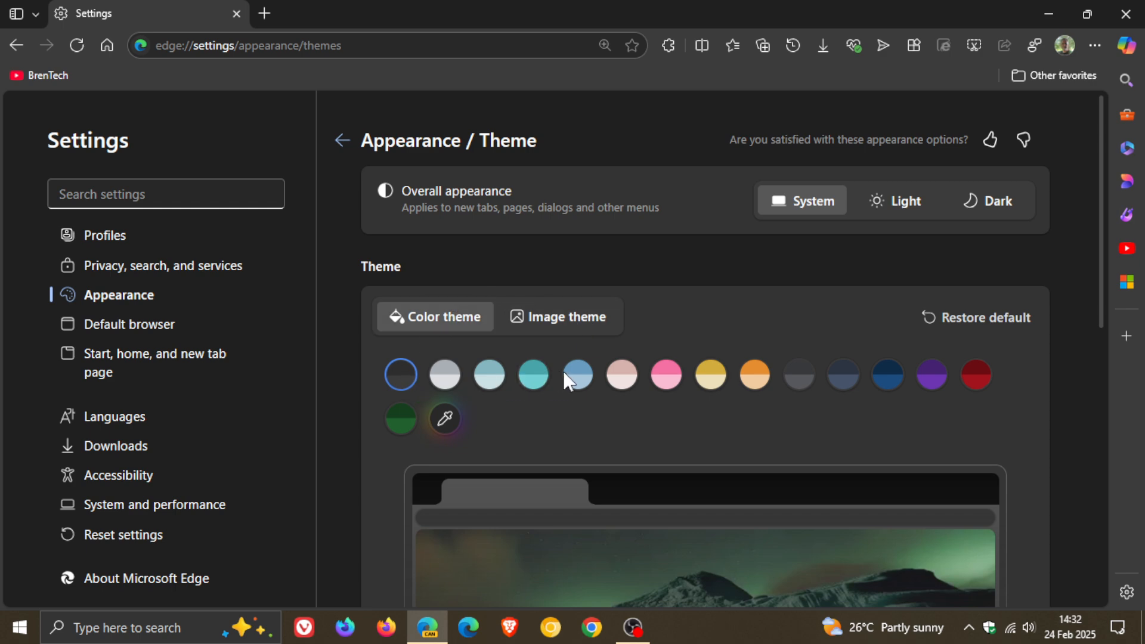
pyautogui.moveTo(581, 324)
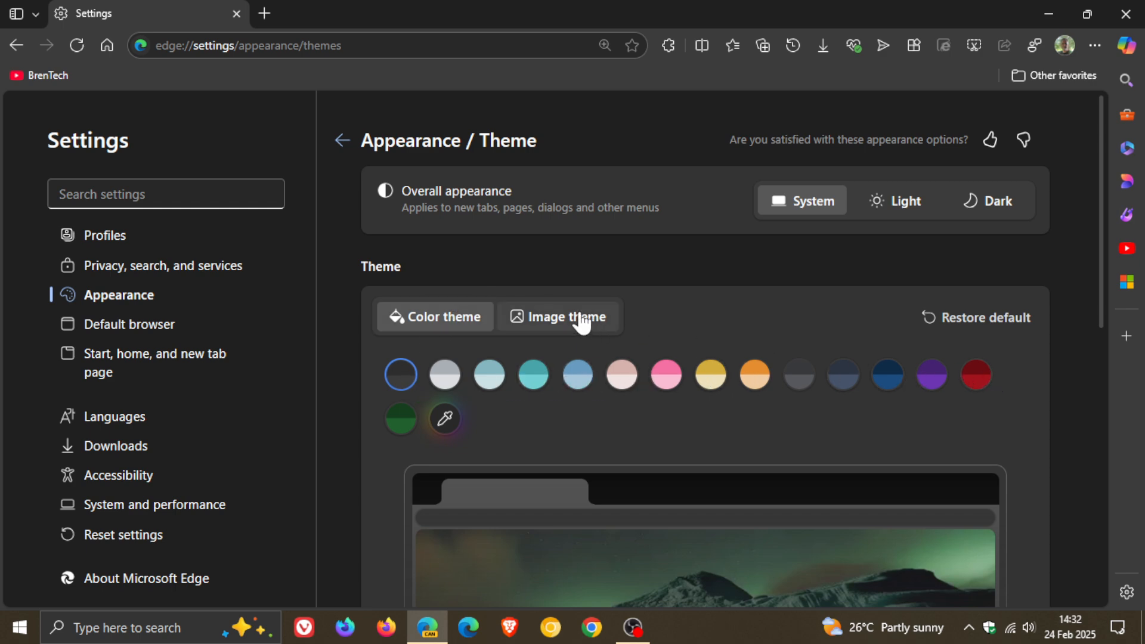
# Step: Switch to Image theme, try Tuscany hillside sunset, then apply the Oman desert lone tree
pyautogui.click(566, 316)
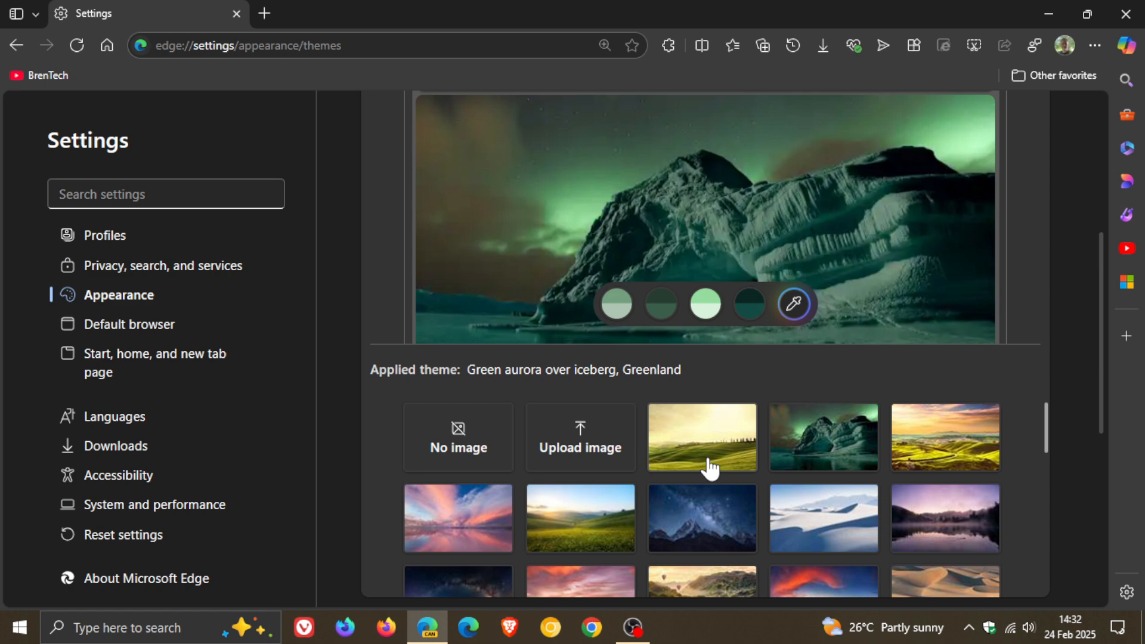
pyautogui.moveTo(710, 456)
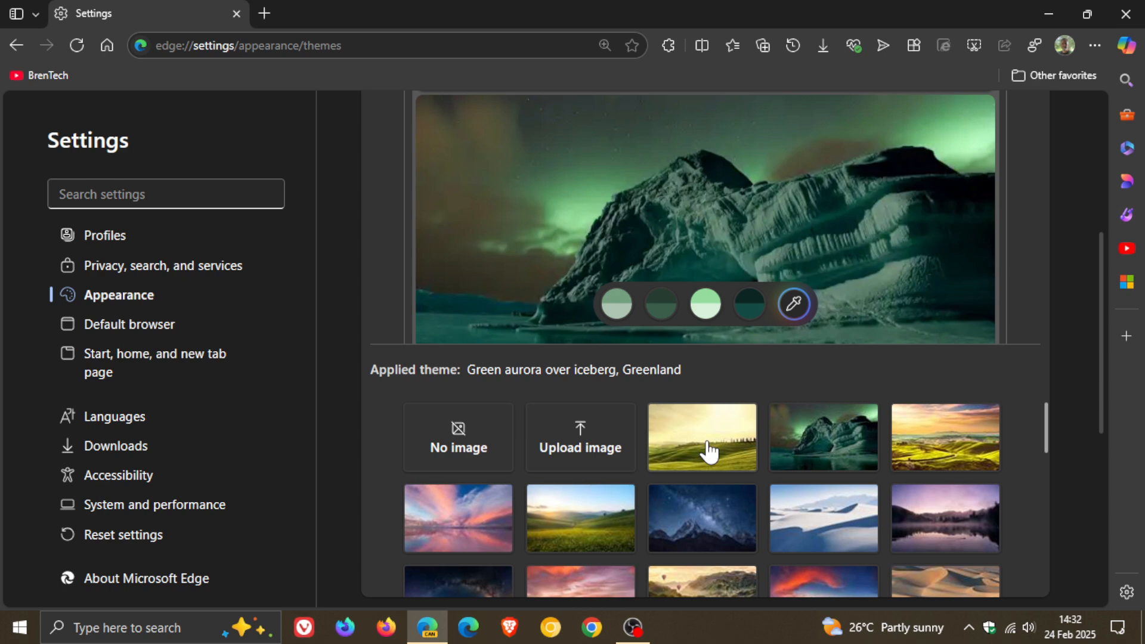
pyautogui.moveTo(715, 449)
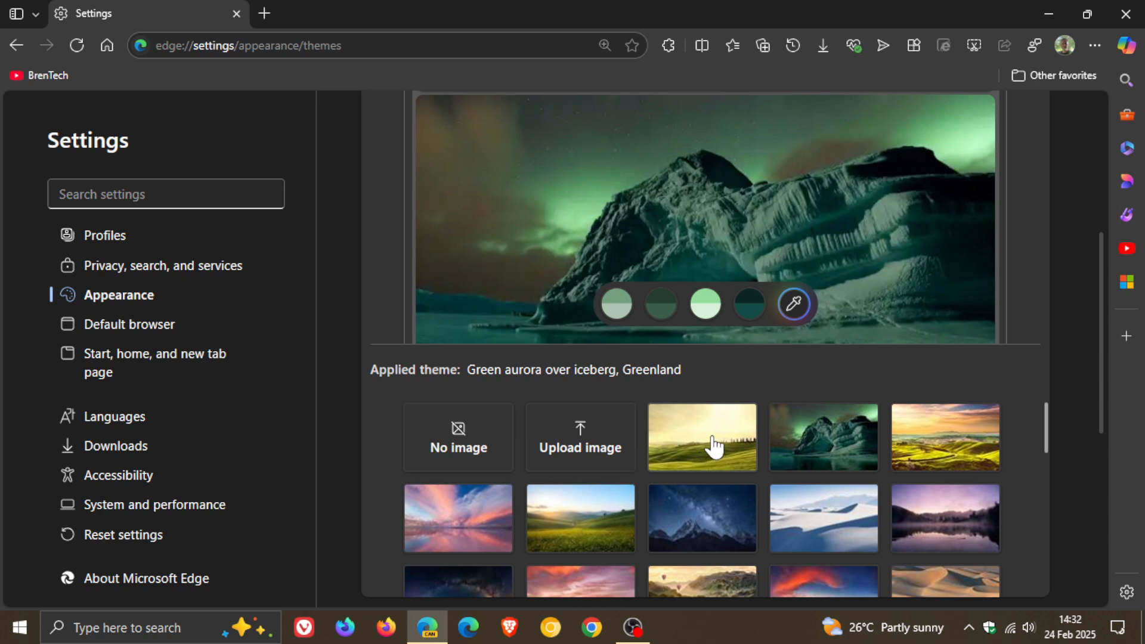
pyautogui.click(702, 438)
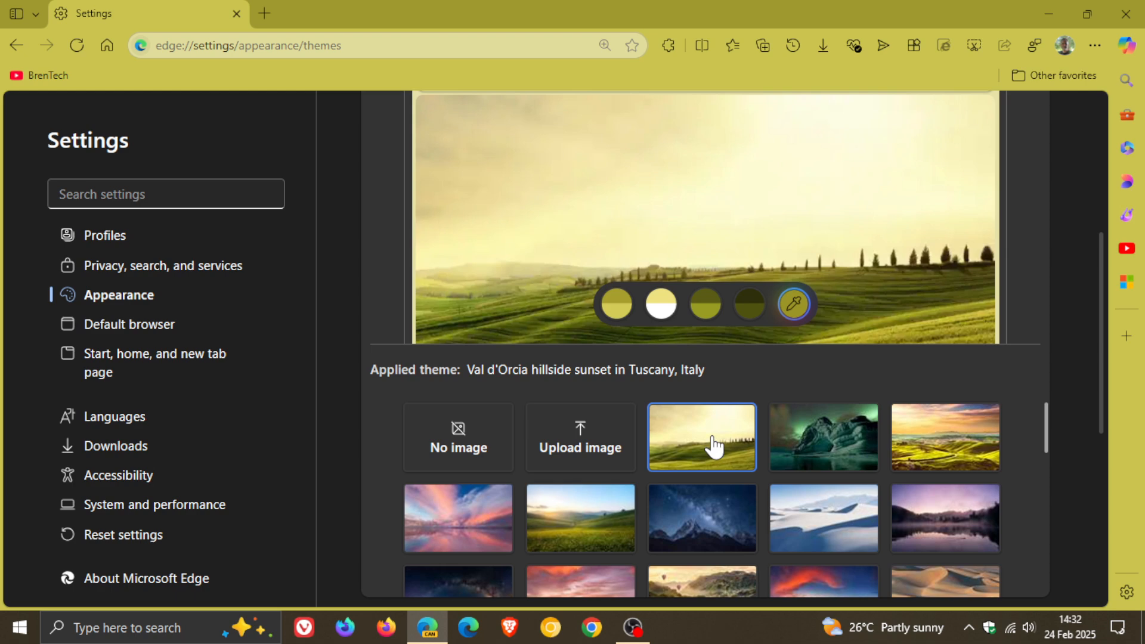
pyautogui.moveTo(970, 442)
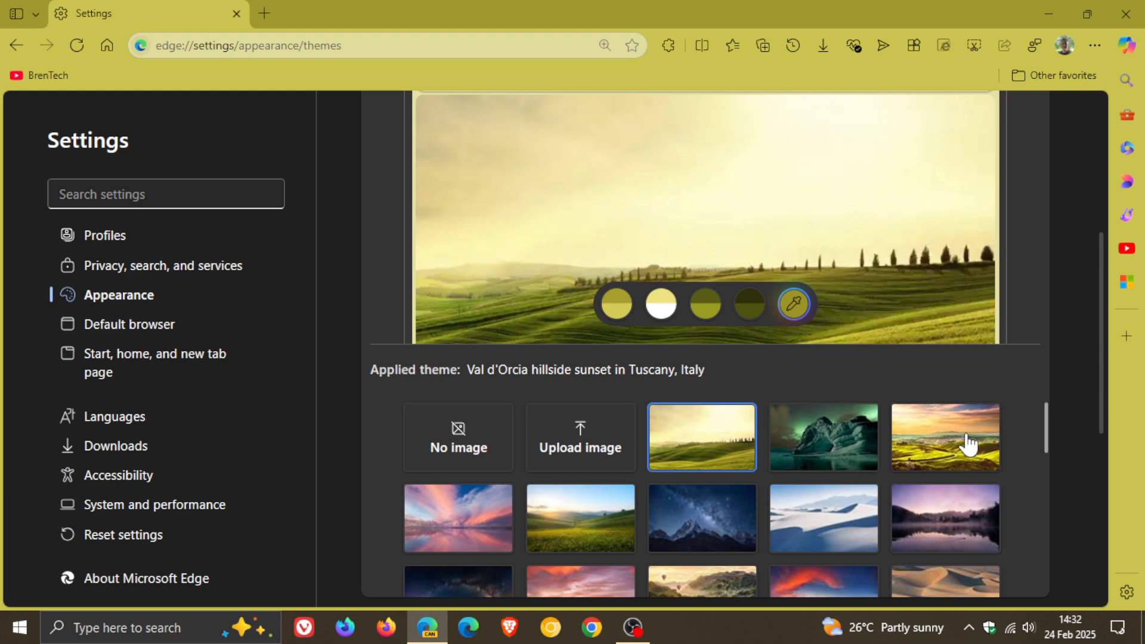
pyautogui.click(945, 437)
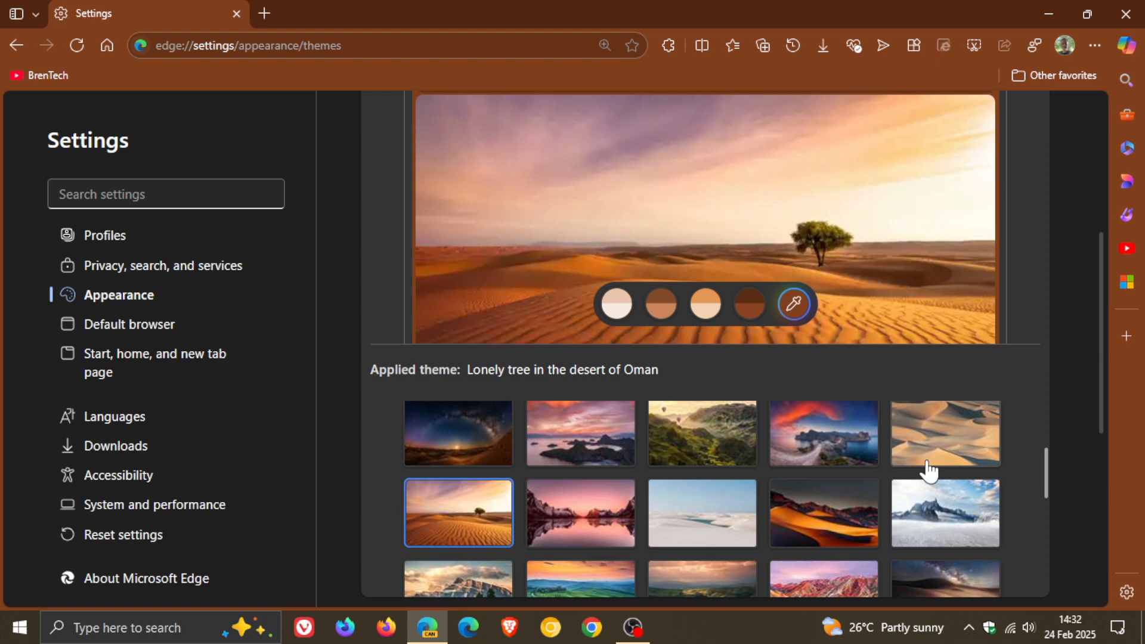
pyautogui.moveTo(731, 300)
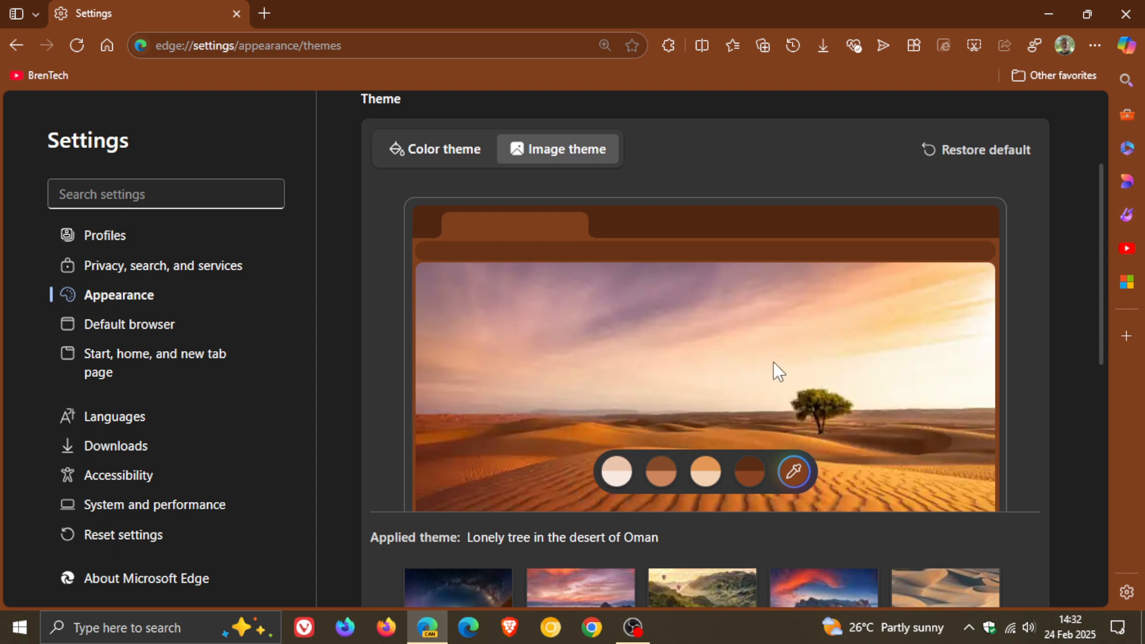
pyautogui.moveTo(766, 335)
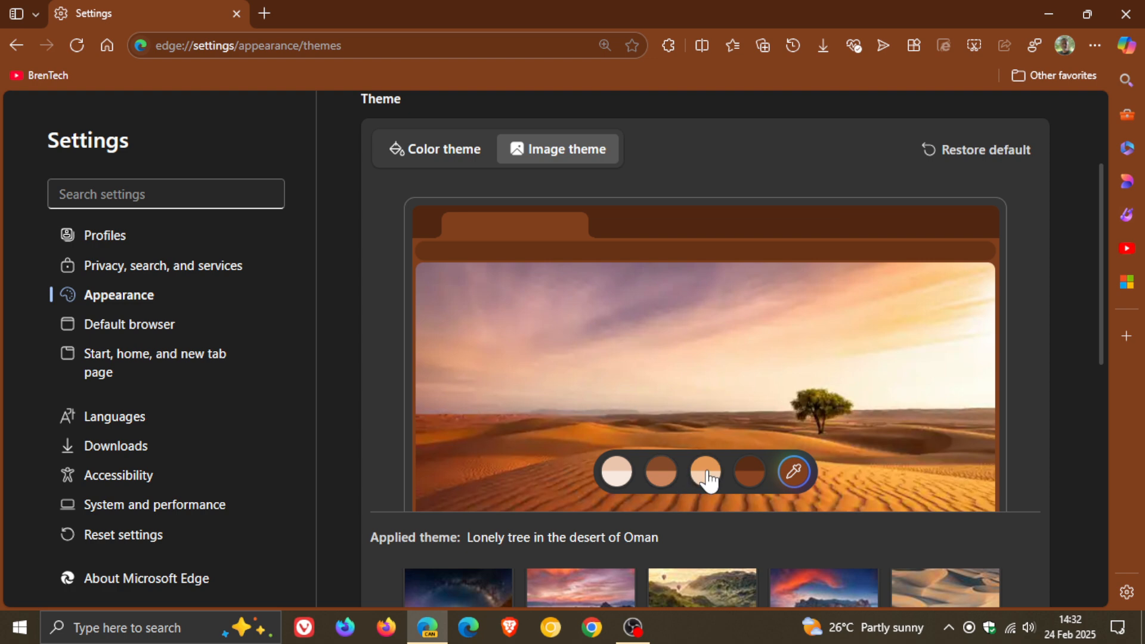
pyautogui.click(750, 472)
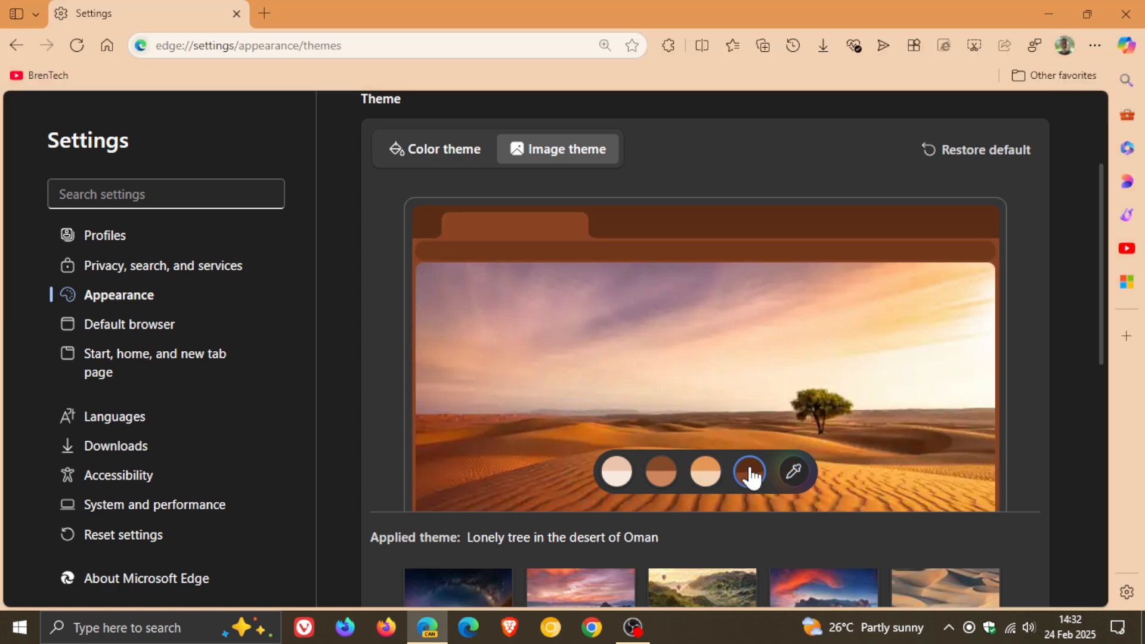
pyautogui.click(794, 472)
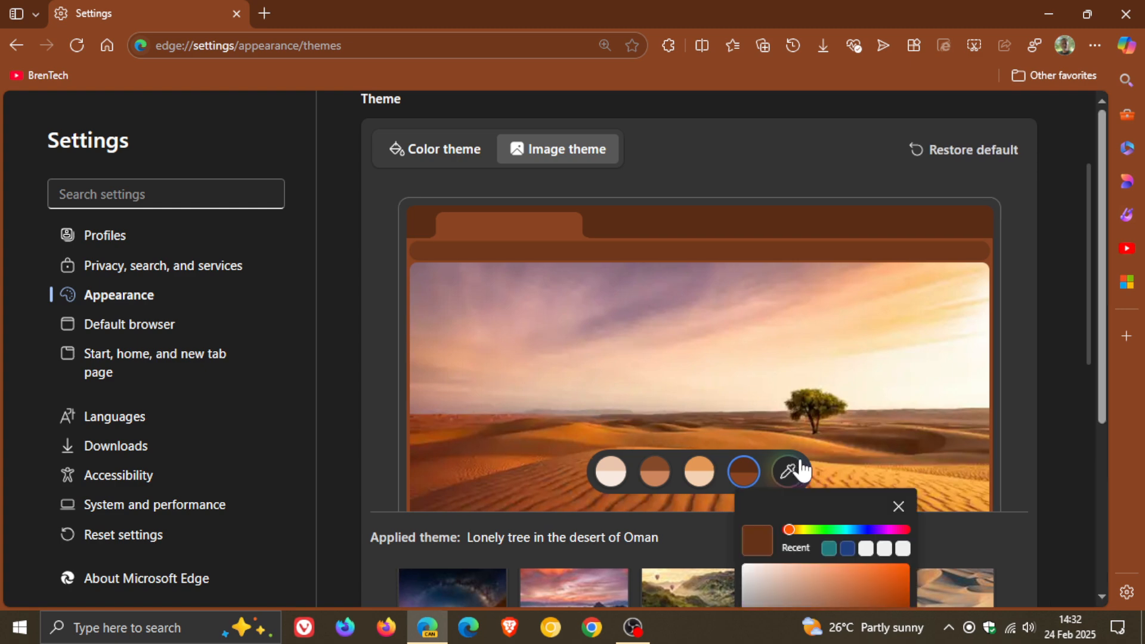
pyautogui.scroll(-3)
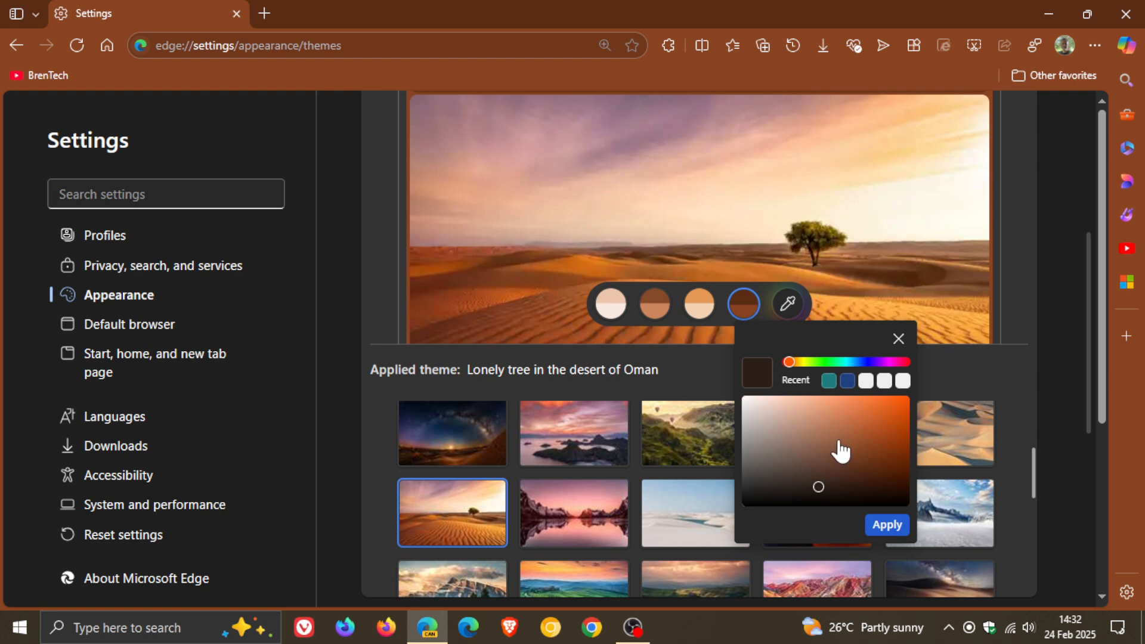
pyautogui.click(898, 339)
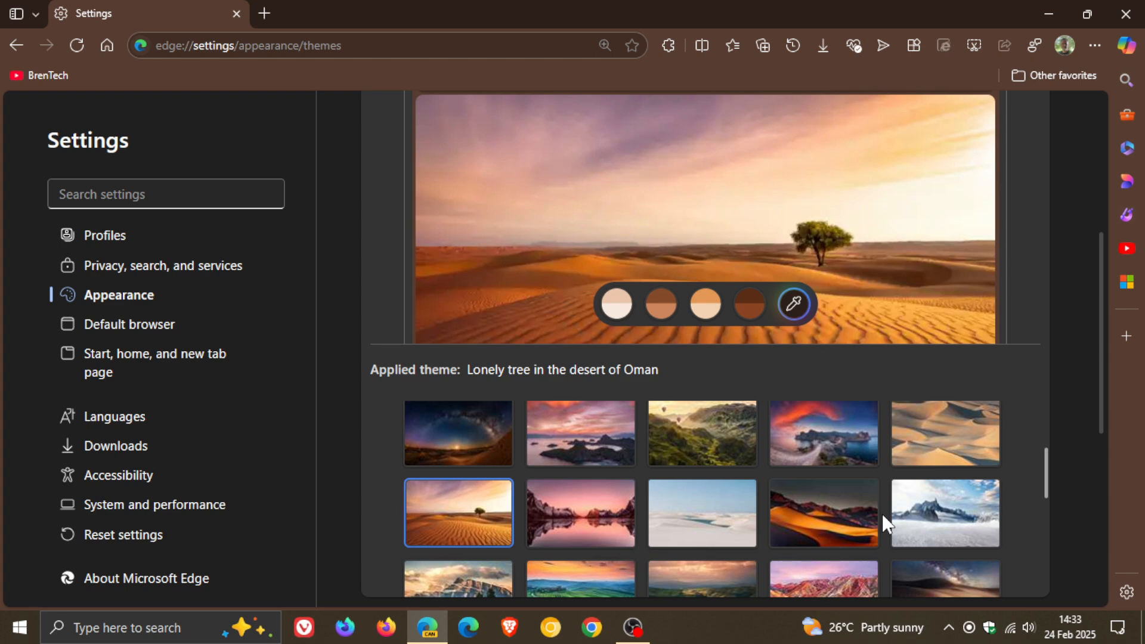
pyautogui.moveTo(866, 275)
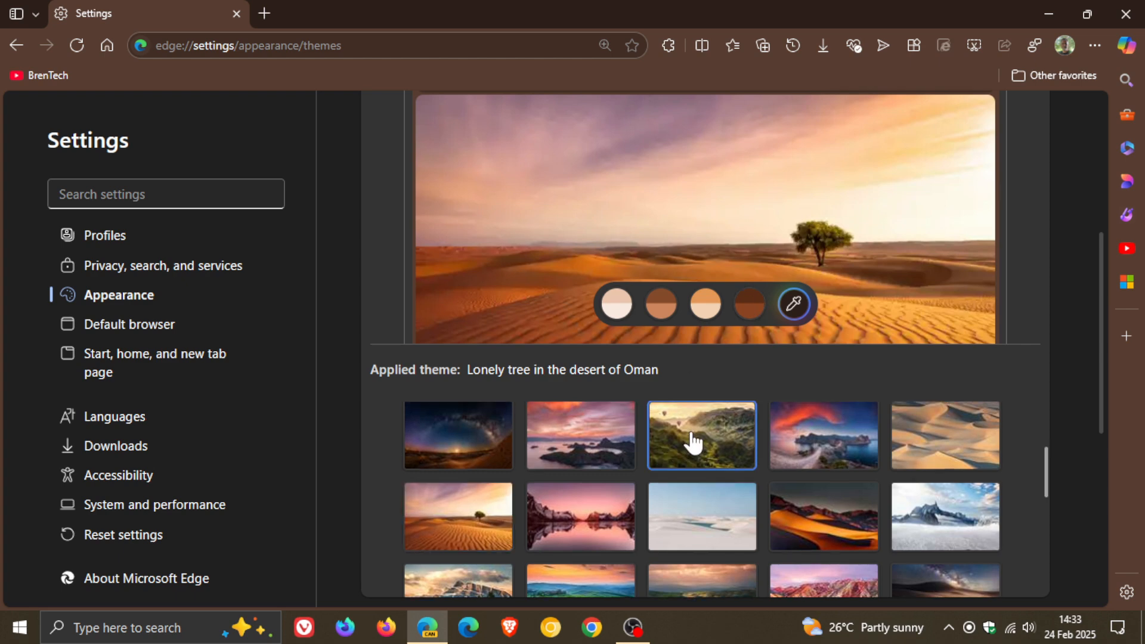
# Step: Apply the hot air balloon landscape image theme and view it on a new tab
pyautogui.click(702, 435)
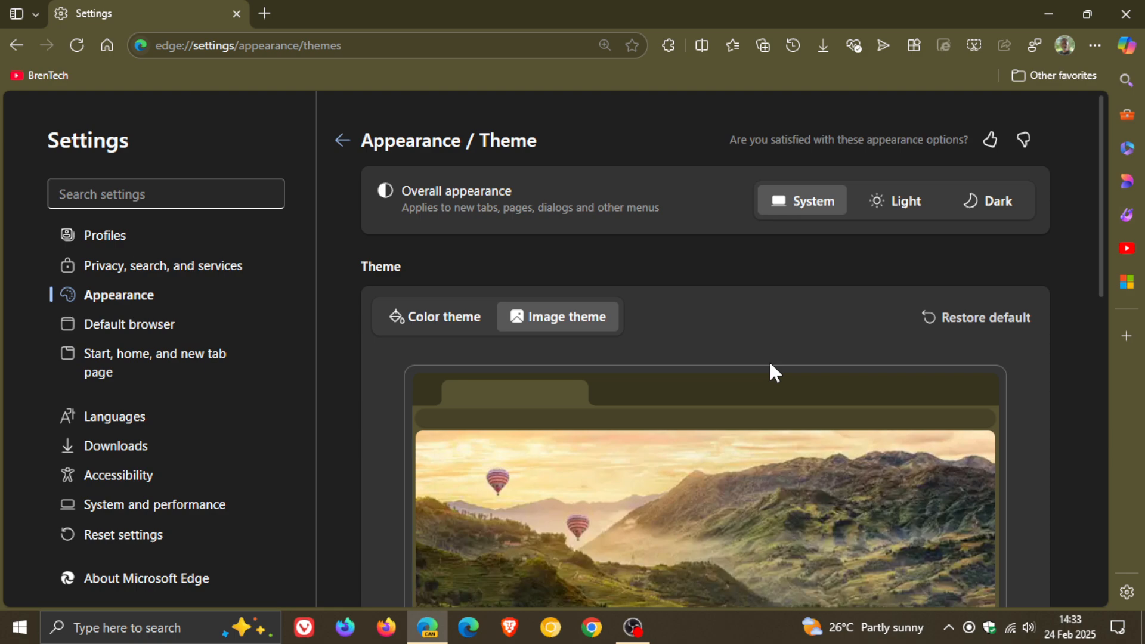
pyautogui.click(265, 14)
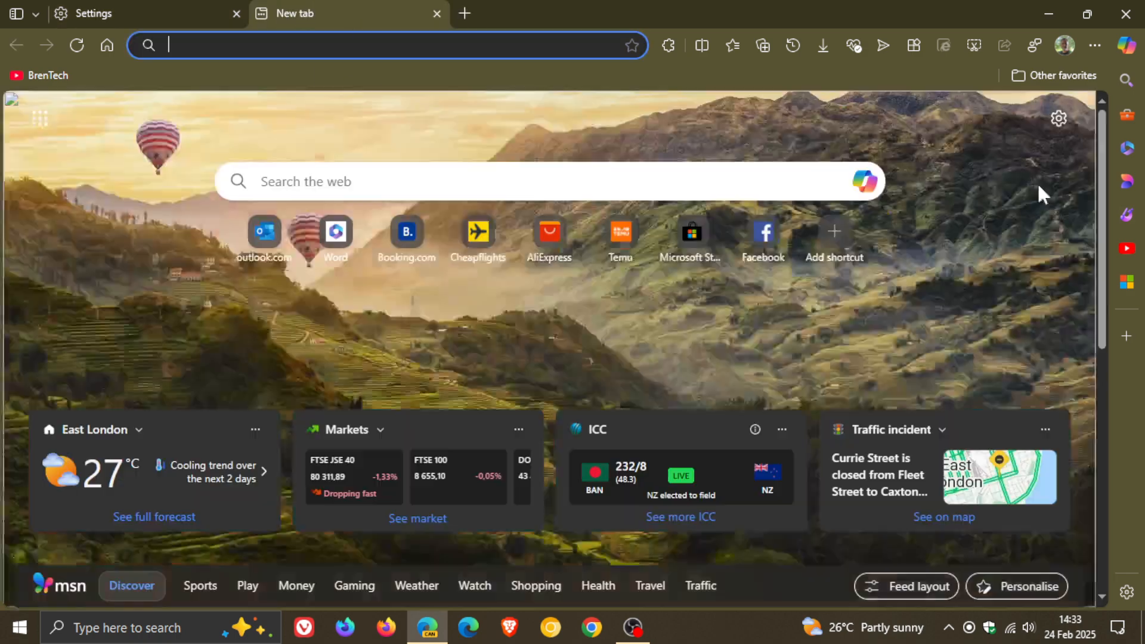
# Step: Open the new tab page settings panel over the balloon background
pyautogui.click(1058, 118)
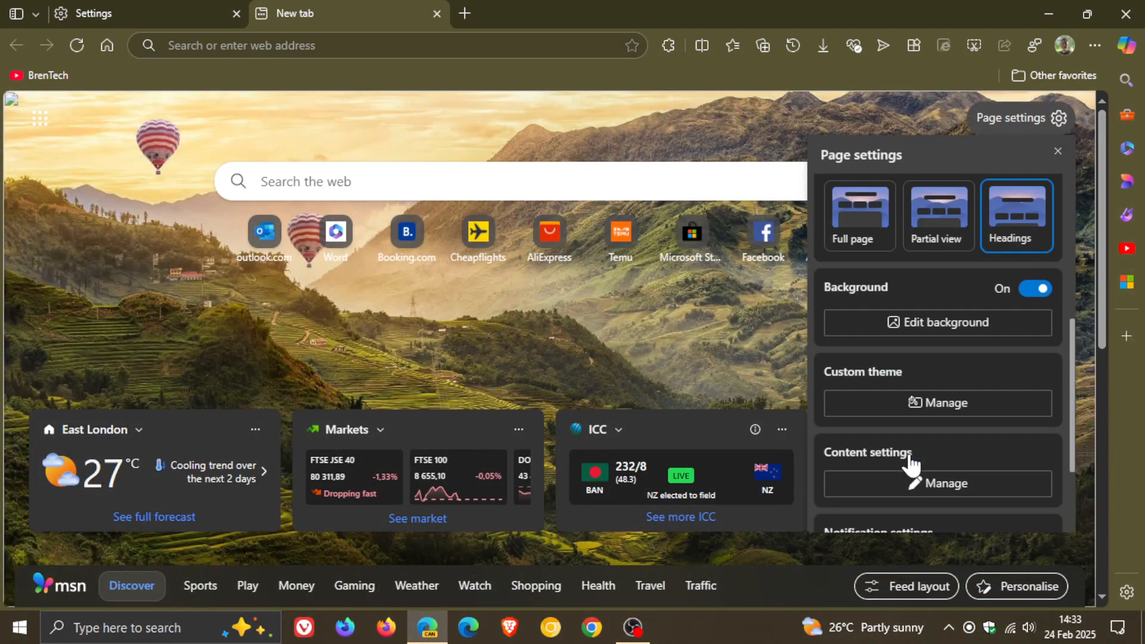
pyautogui.moveTo(684, 337)
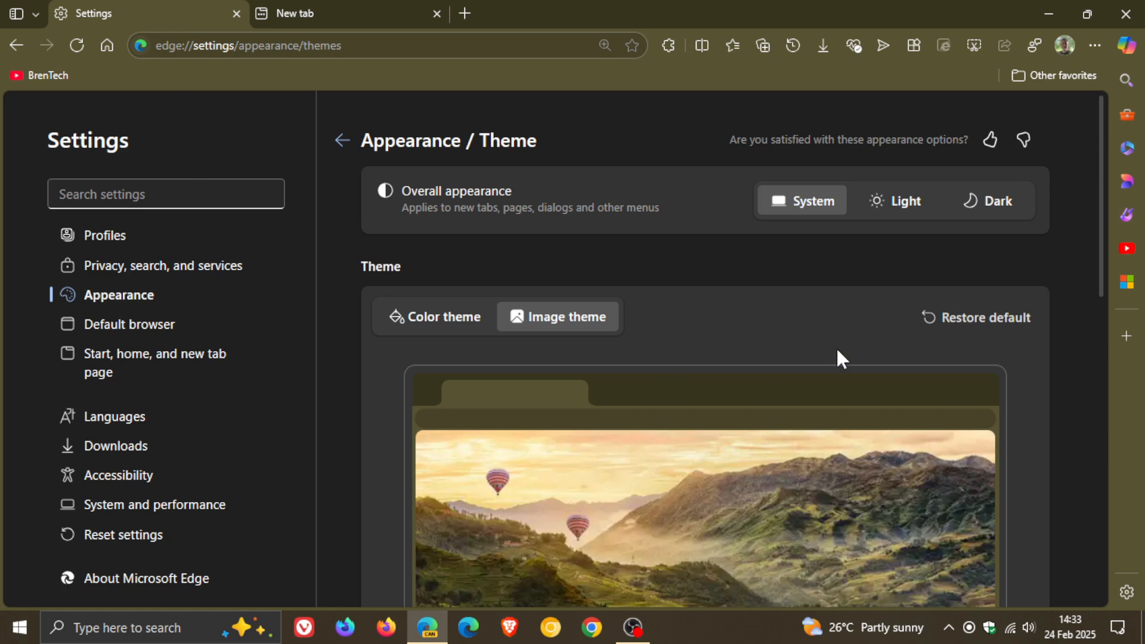
pyautogui.moveTo(809, 363)
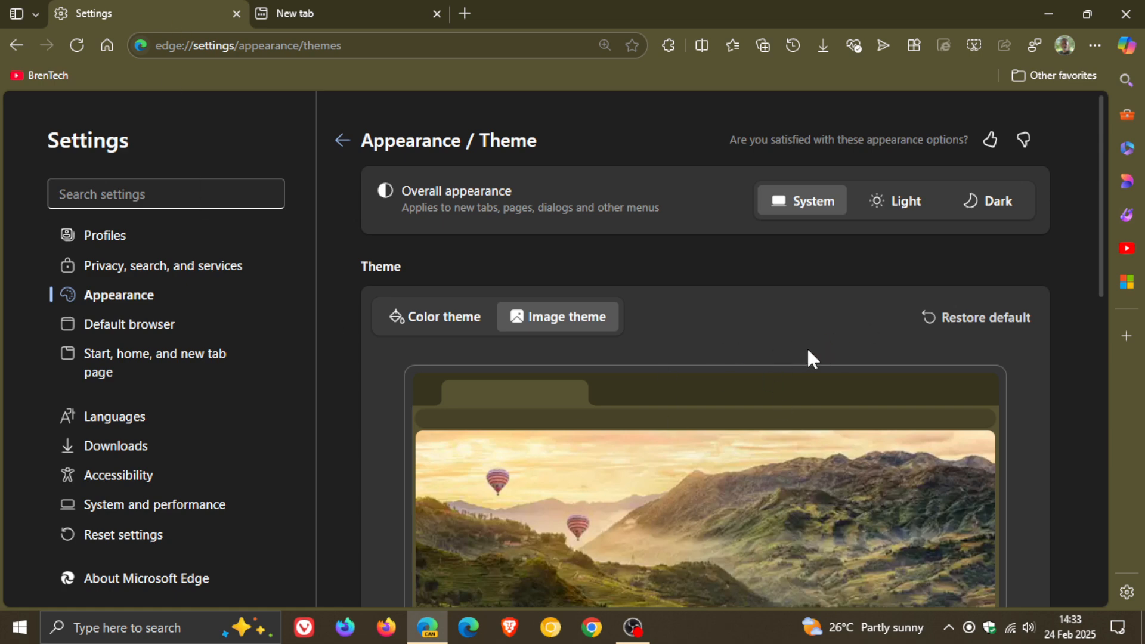
pyautogui.moveTo(824, 369)
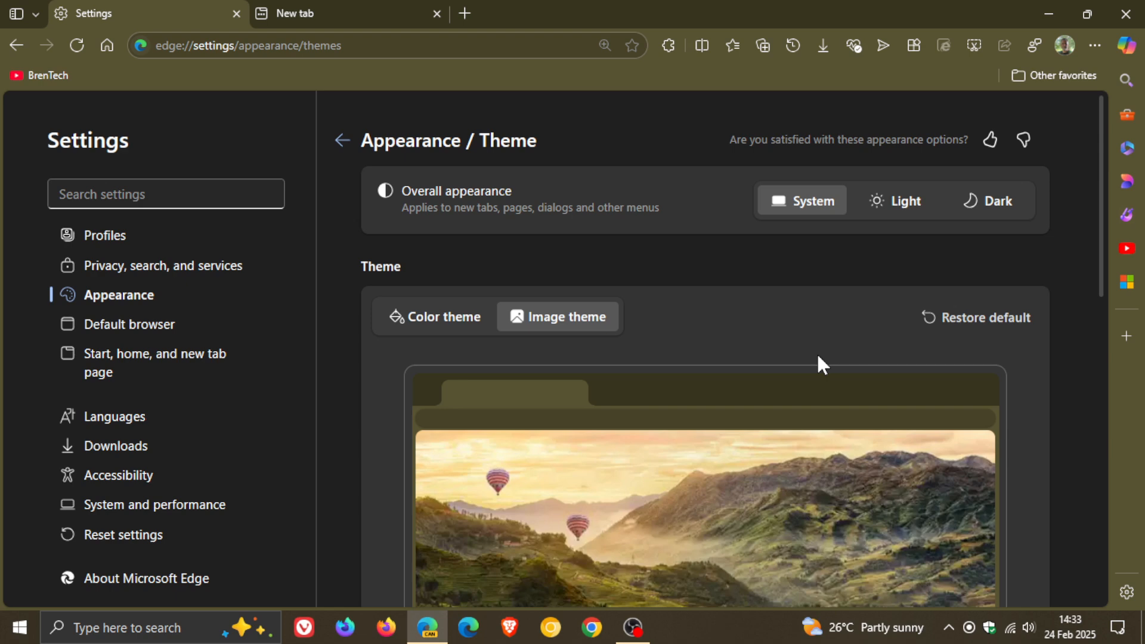
# Step: Browse the Color theme options and image gallery, returning to Color theme with balloon preview
pyautogui.click(435, 317)
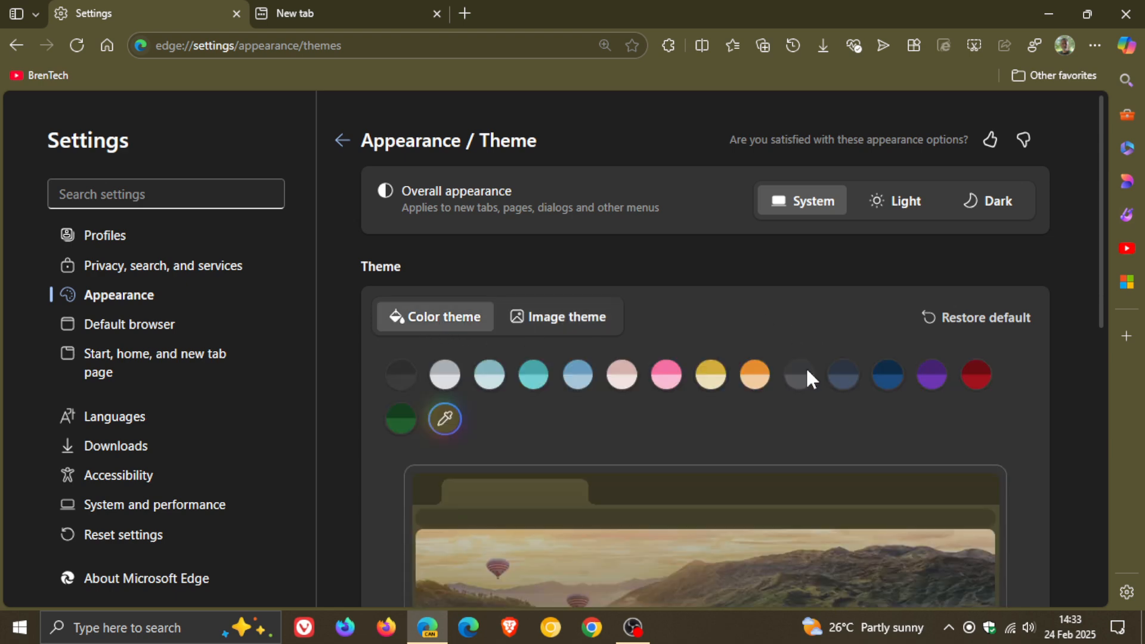
pyautogui.moveTo(585, 331)
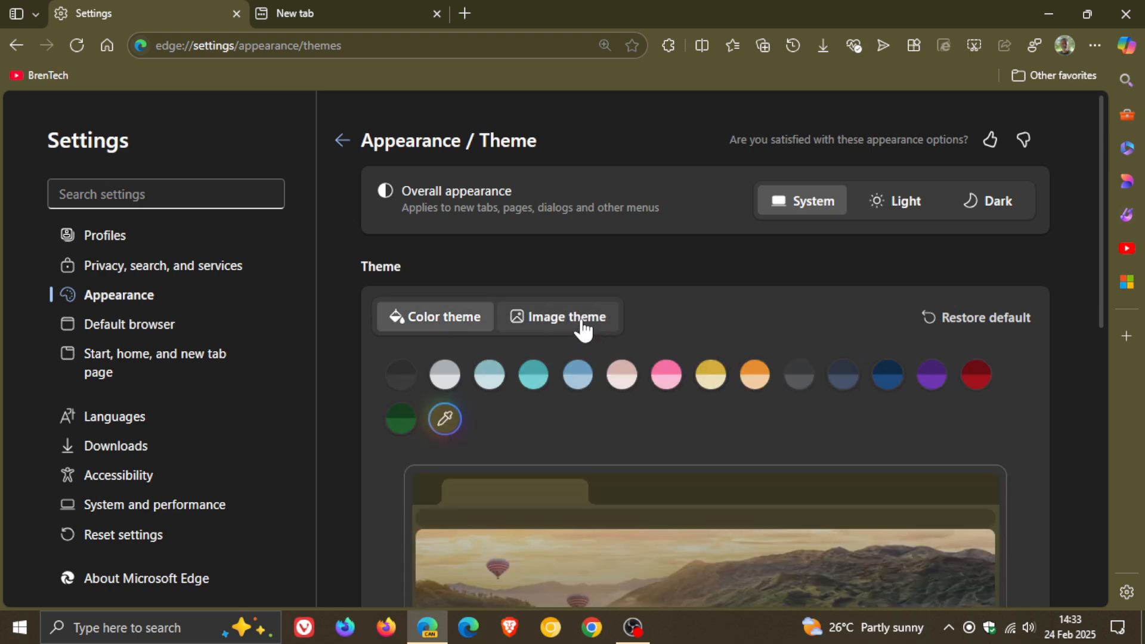
pyautogui.scroll(-3)
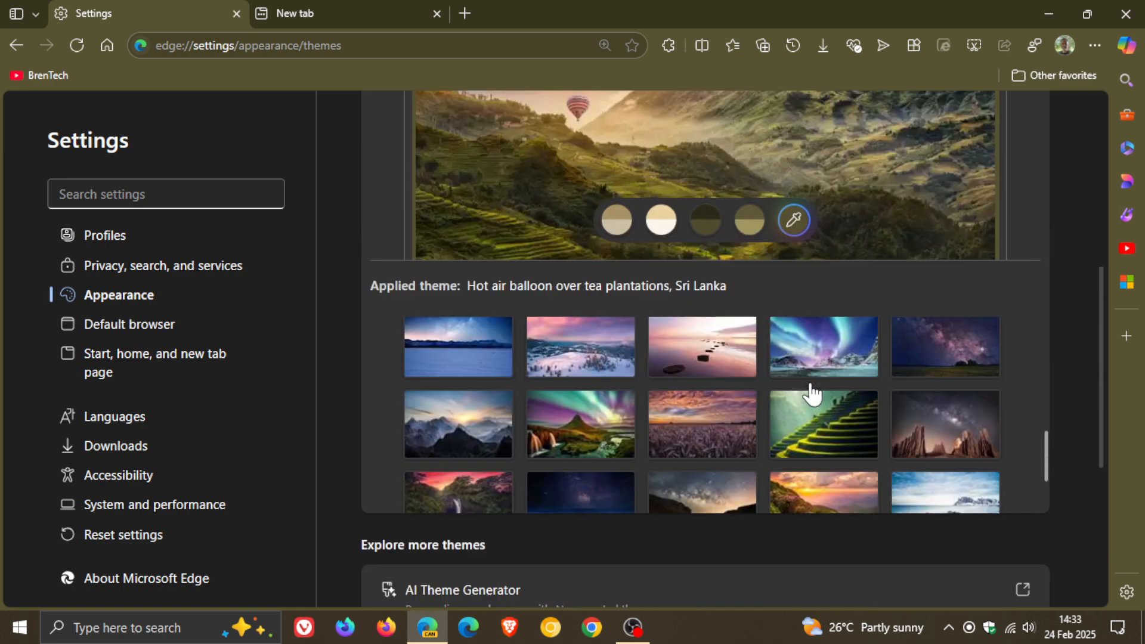
pyautogui.scroll(-3)
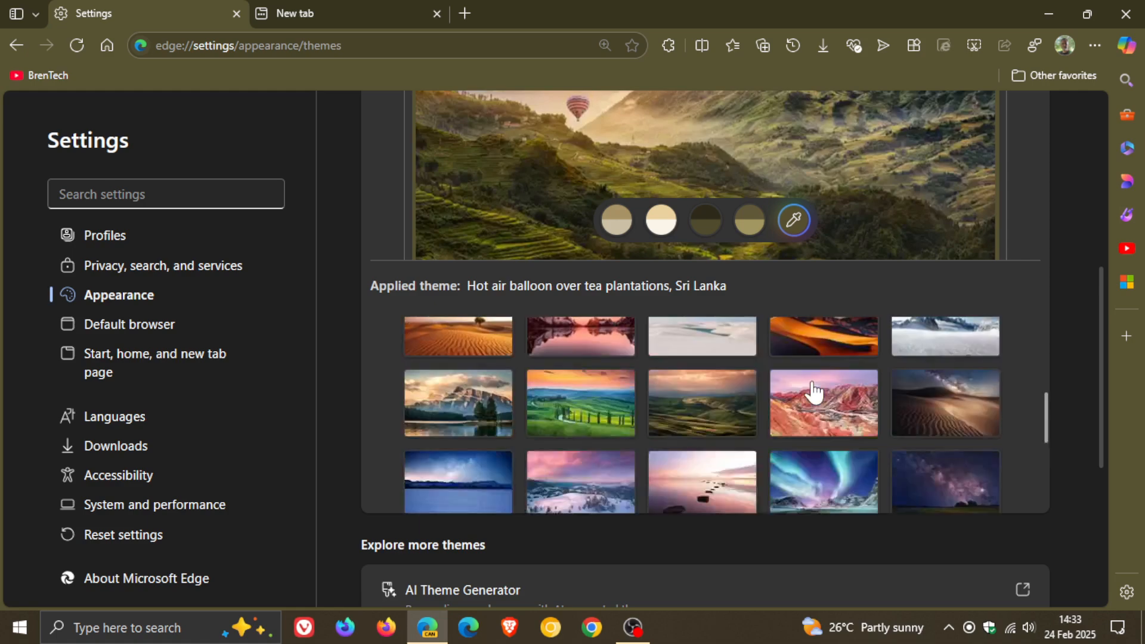
pyautogui.scroll(-3)
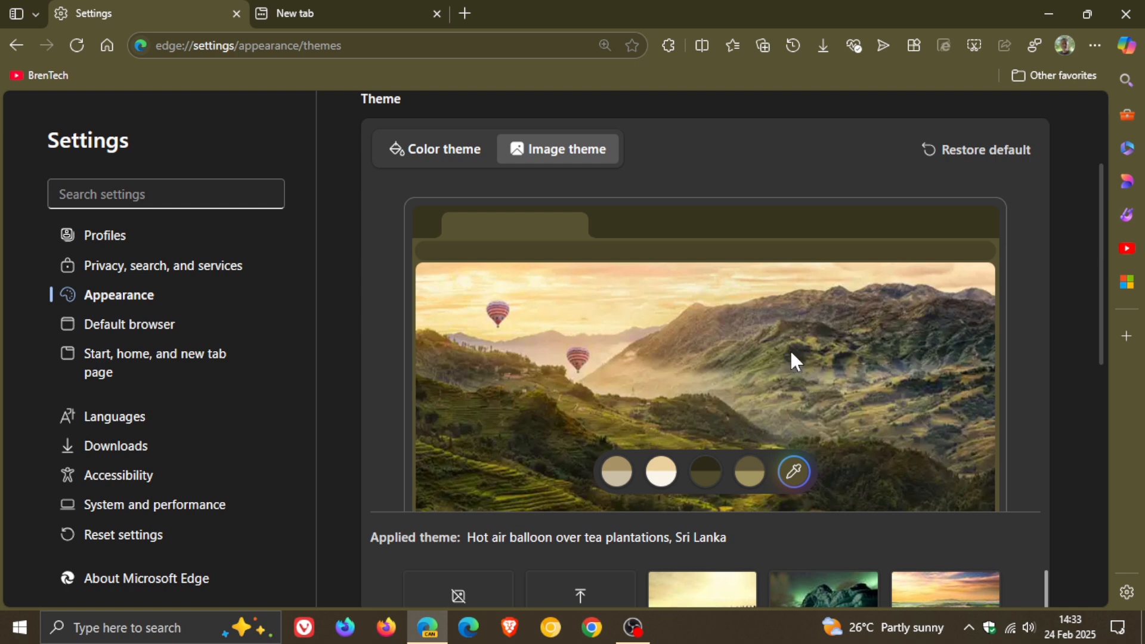
pyautogui.moveTo(439, 157)
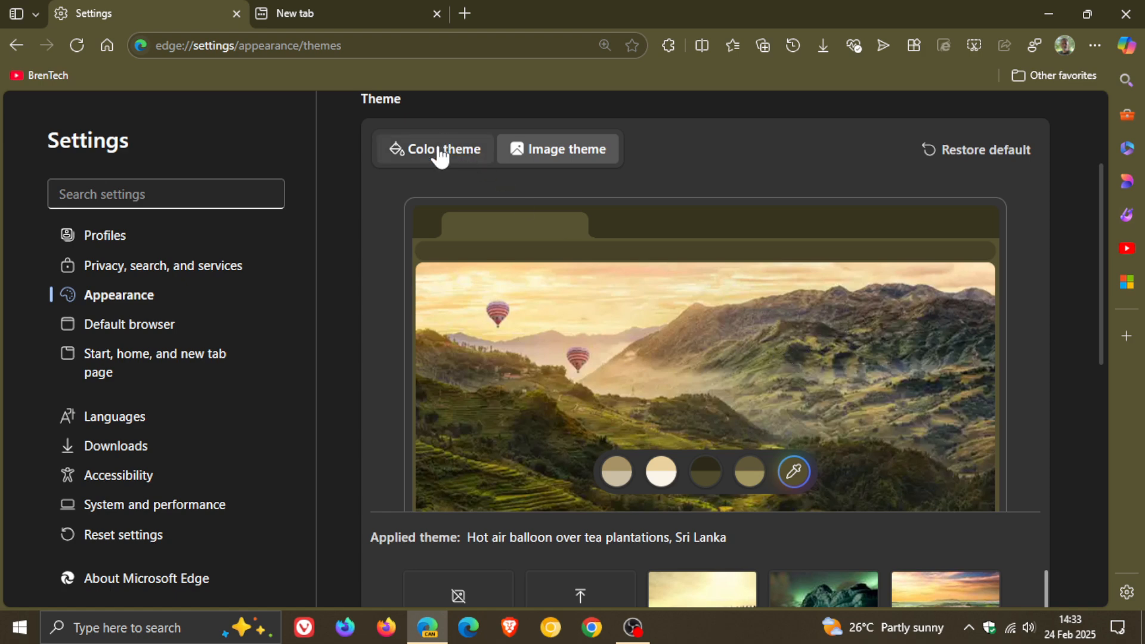
pyautogui.click(440, 149)
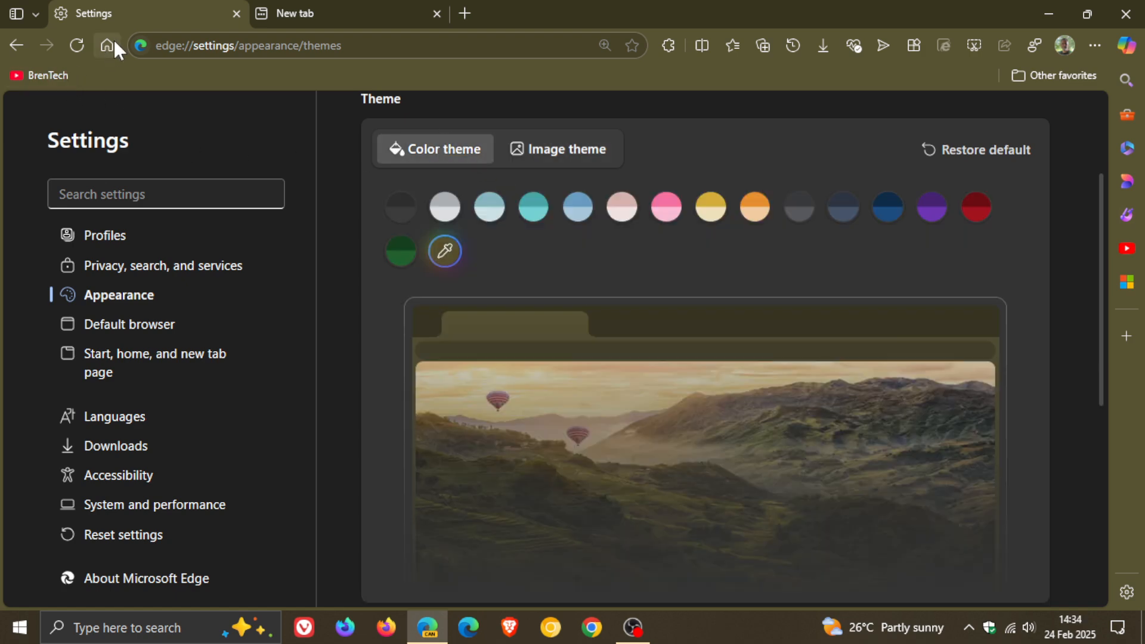